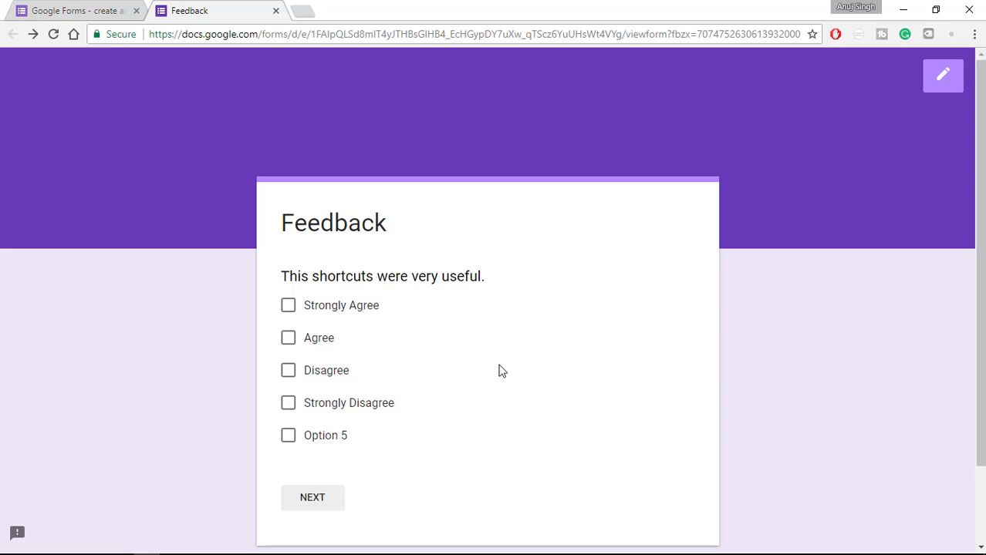
mouse_move(942, 74)
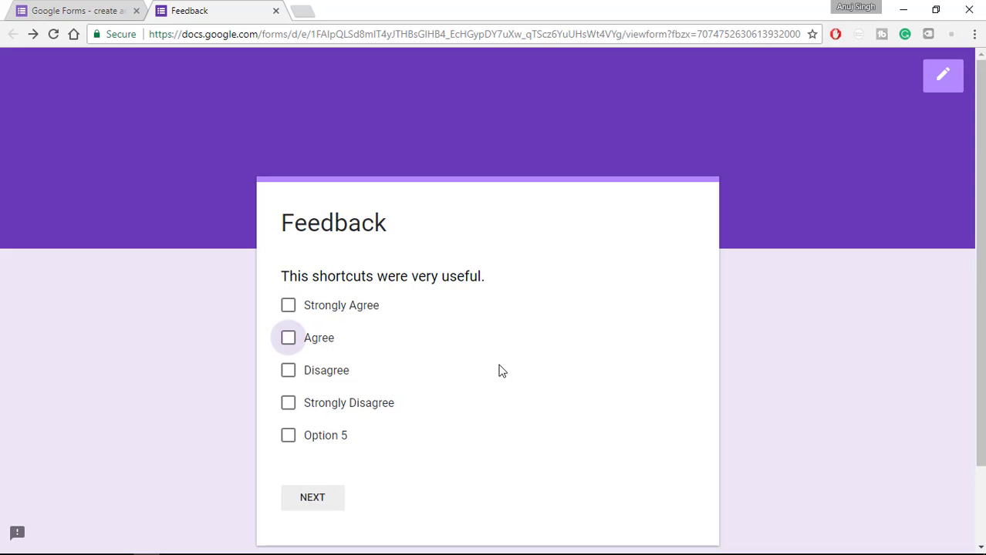
mouse_move(500, 370)
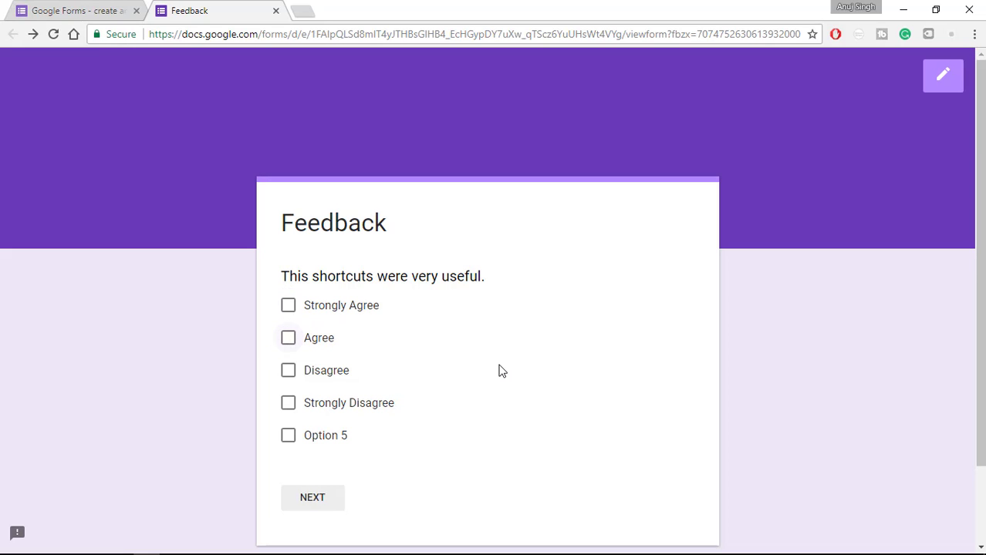
Tick Agree as the answer to the shortcuts-were-useful statement and continue to the next section.
left_click(287, 338)
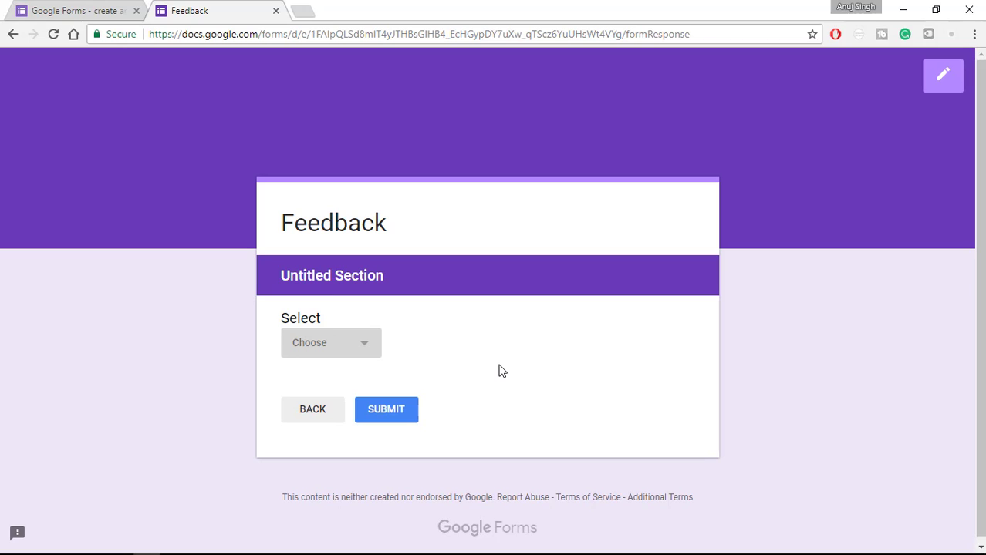
Set the Select dropdown to Maharashtra instead of Mumbai and submit the feedback response.
left_click(330, 343)
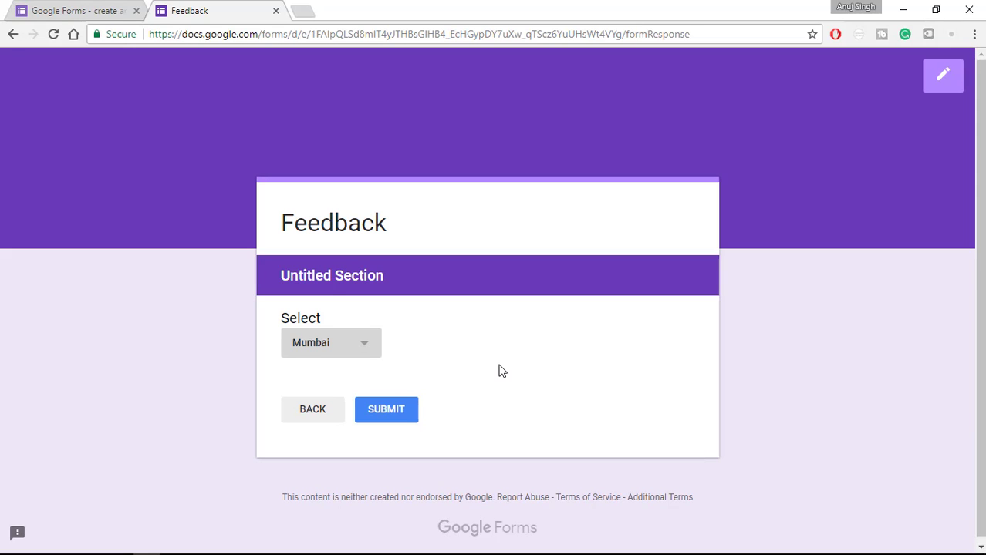
left_click(63, 491)
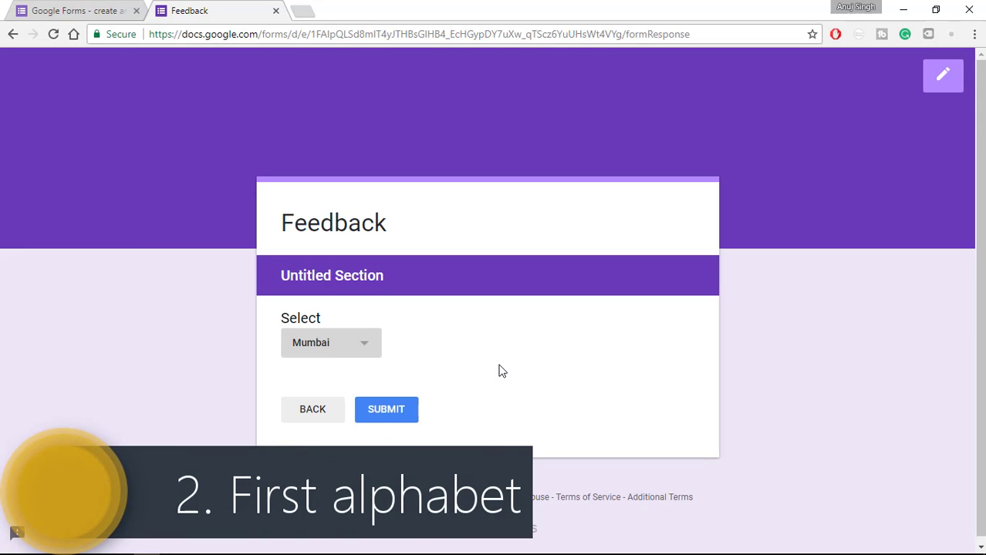
left_click(330, 342)
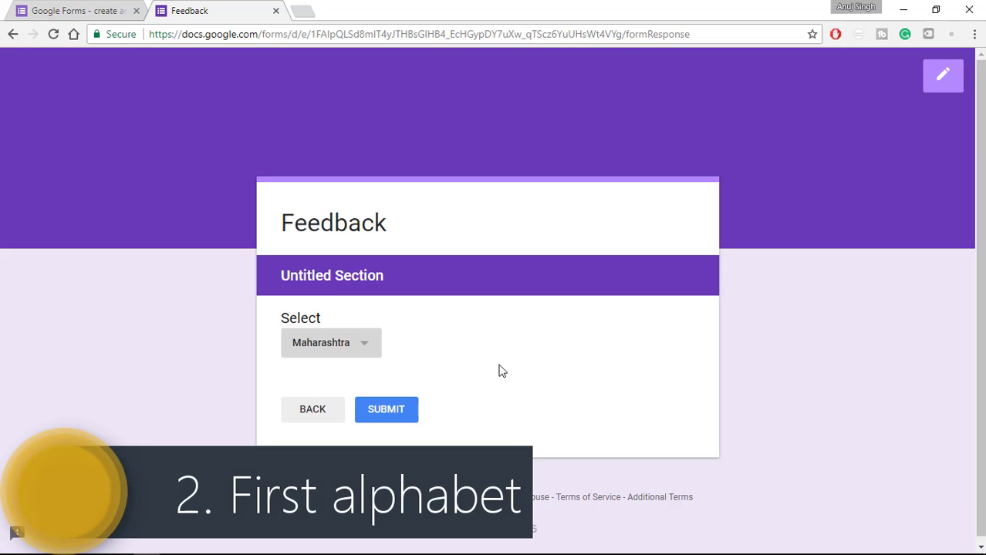
left_click(385, 409)
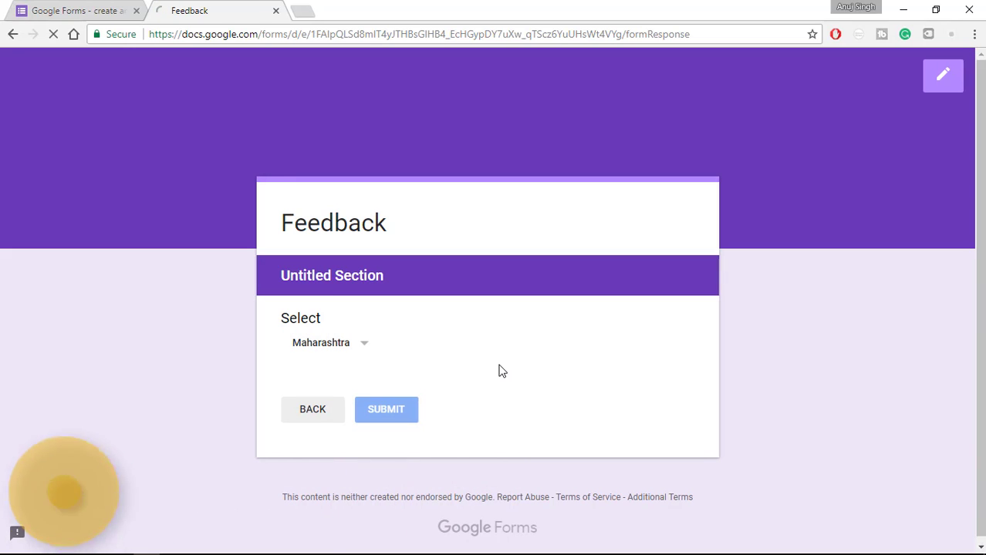
Close the Feedback tab and scroll the Google Forms about page down to the Q&A section.
left_click(385, 409)
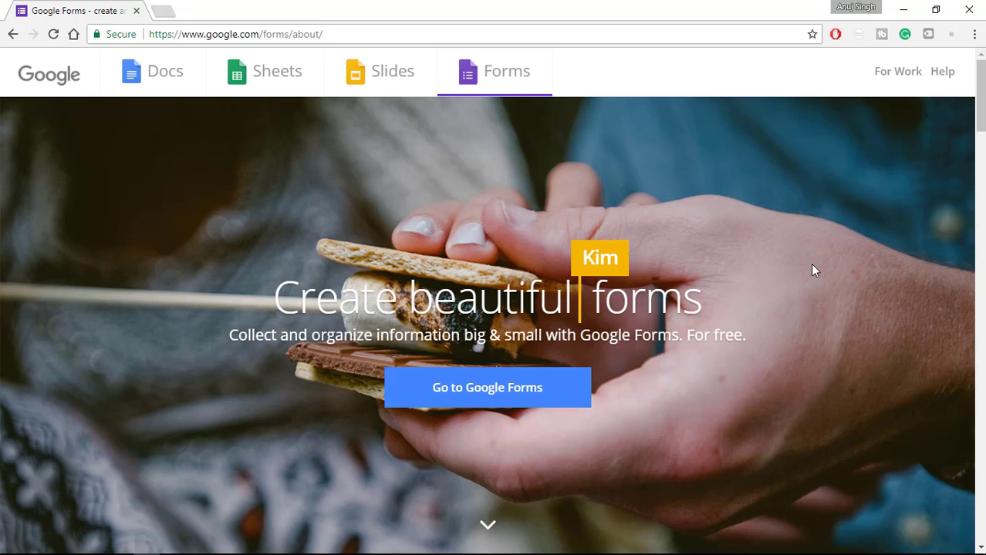
scroll("down", 3)
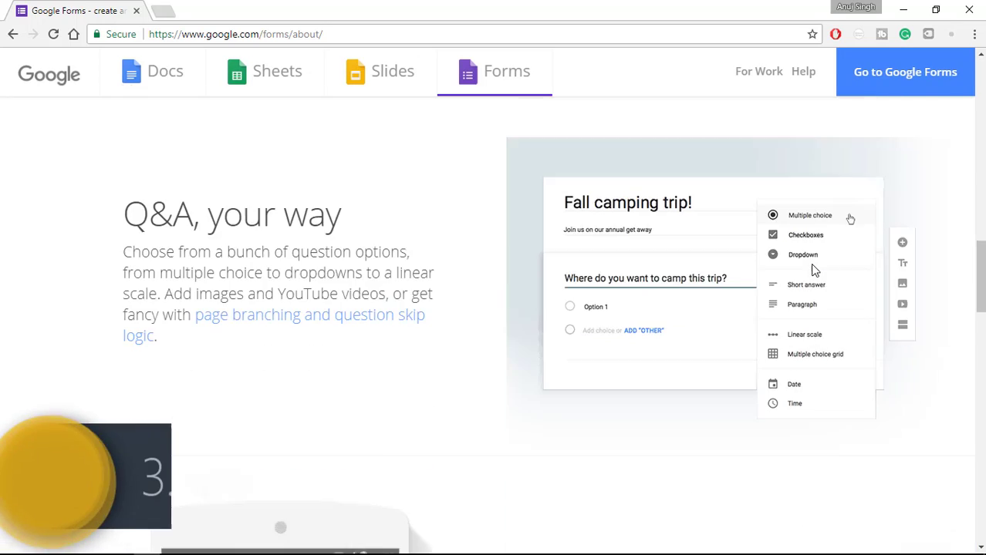
Page down to the footer links of the about page, then jump back to the top banner.
key("space")
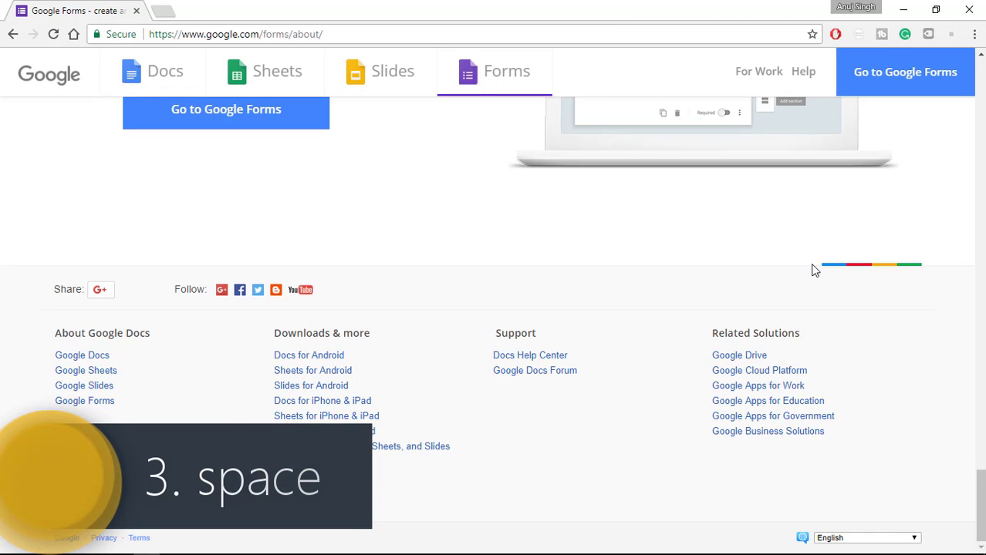
key("space")
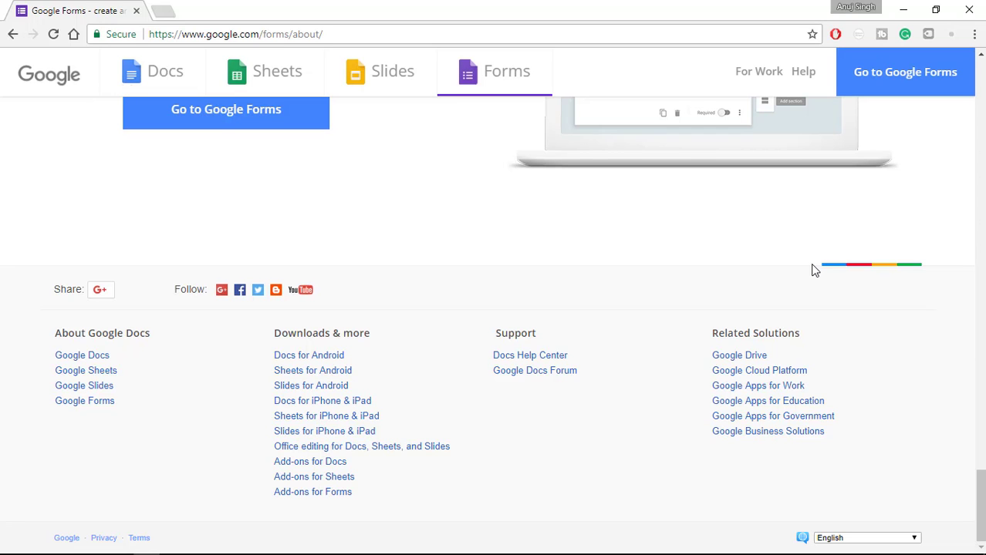
key("shift+space")
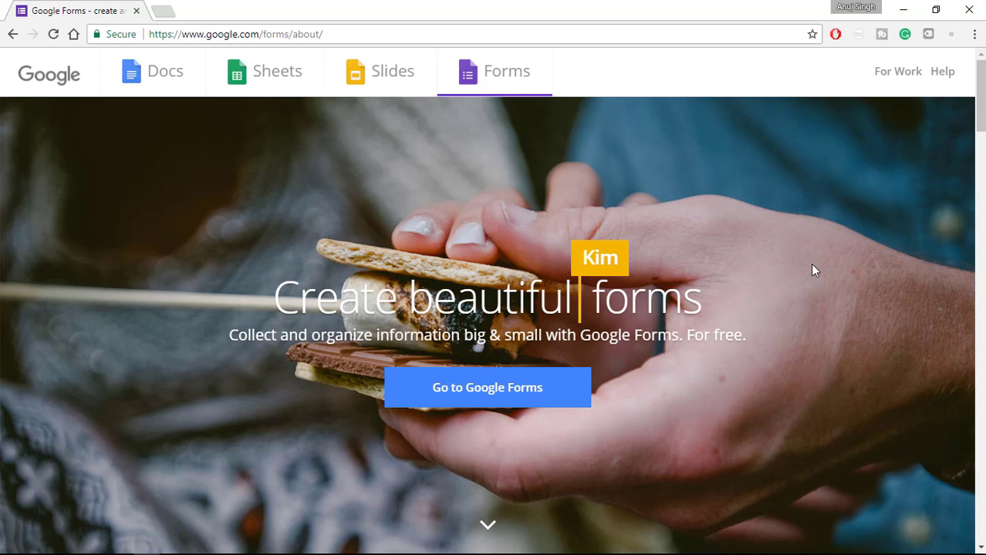
Close Chrome with Alt+F4 and bring up the Shut Down Windows dialog on the desktop.
key("alt+F4")
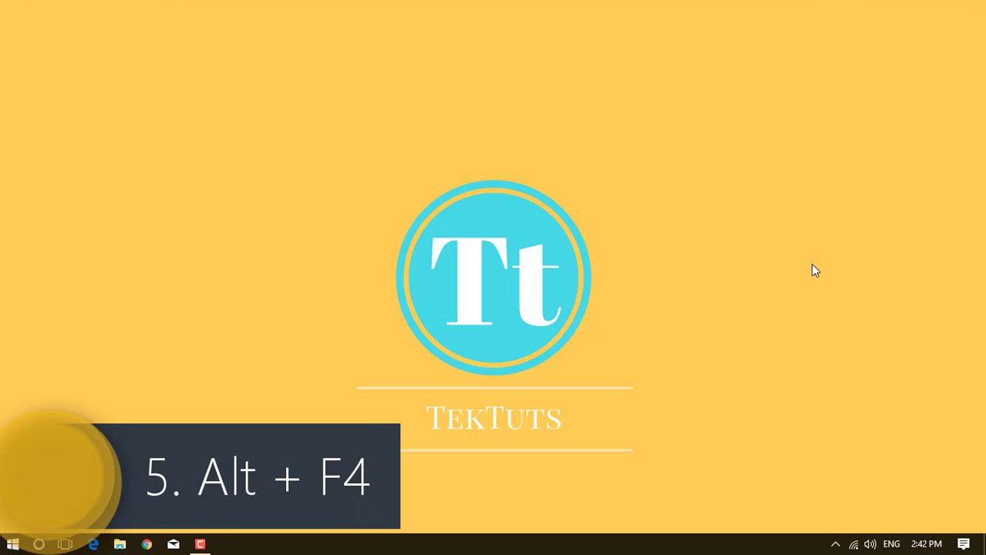
key("Alt+F4")
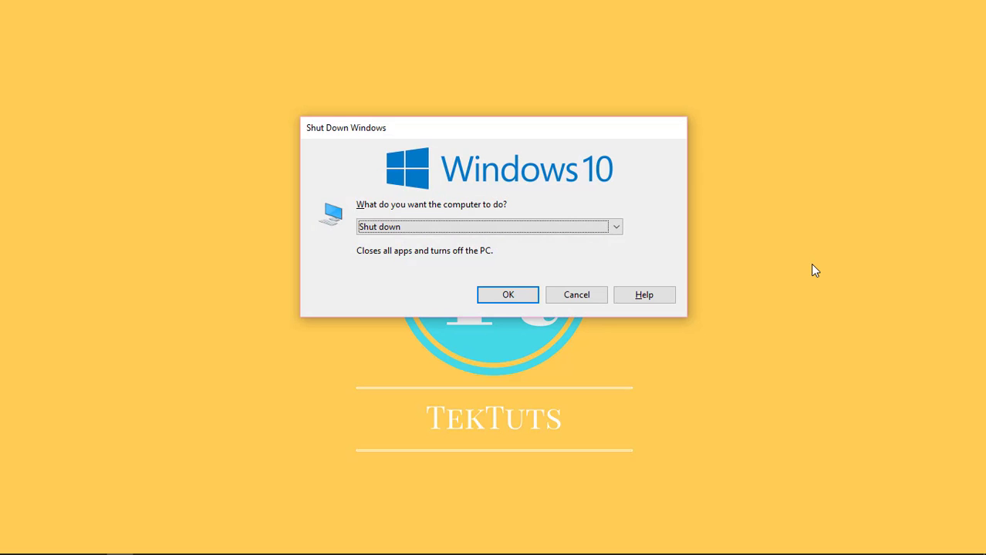